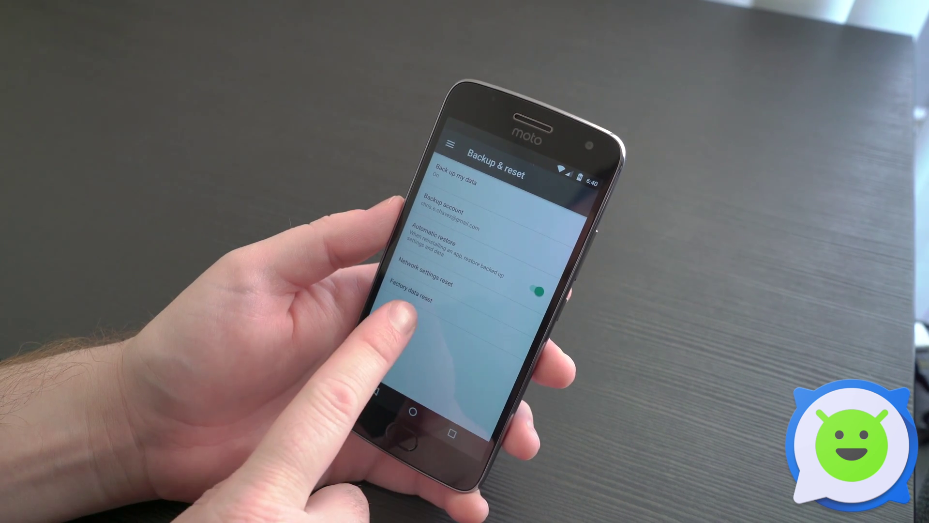
From Backup & reset, open the Factory data reset page listing data to erase and signed-in accounts.
{"action": "left_click", "coordinate": [420, 298]}
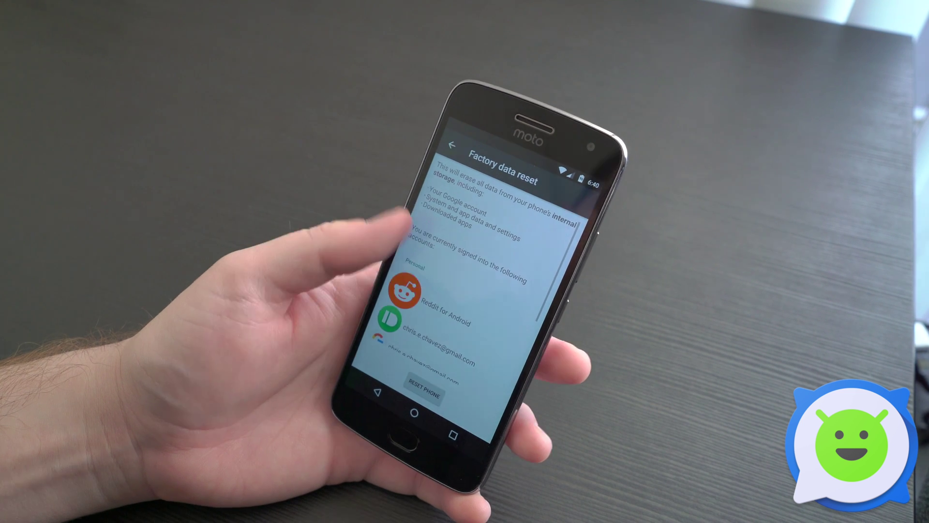